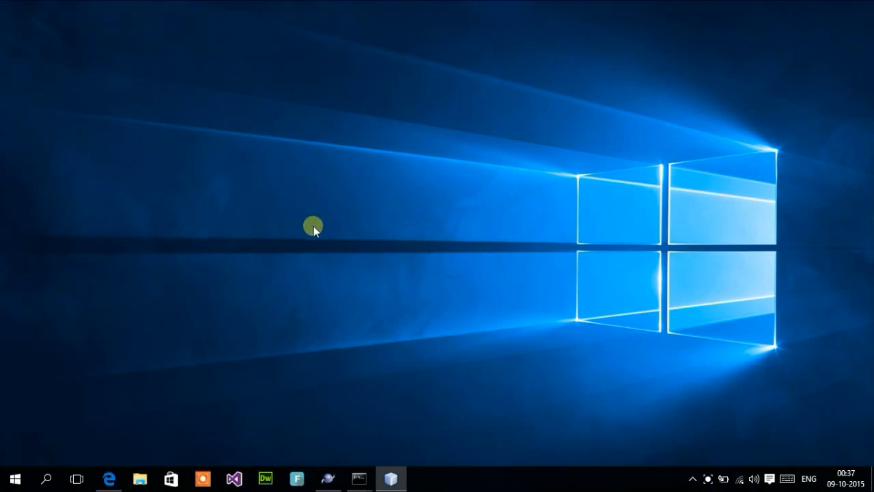
{"action": "mouse_move", "coordinate": [331, 225]}
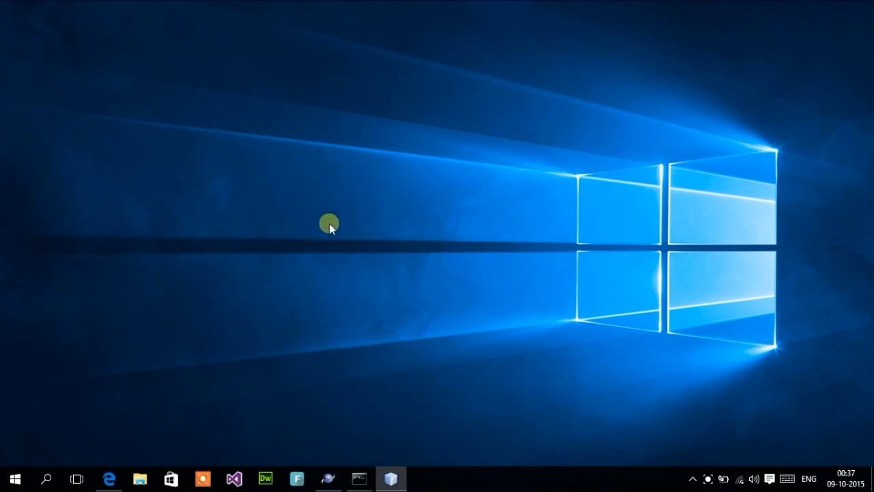
{"action": "mouse_move", "coordinate": [156, 448]}
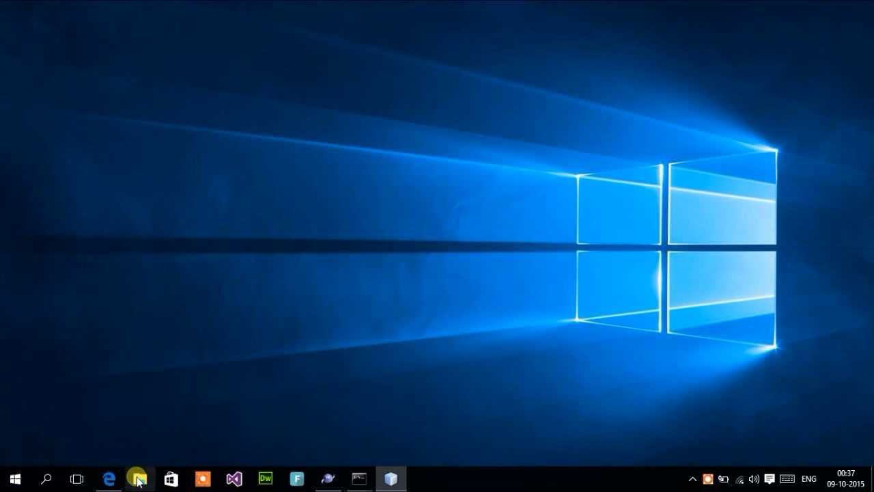
Step: Inspect removable disk H: showing only zero-byte files, then return to This PC drive overview
{"action": "left_click", "coordinate": [138, 478]}
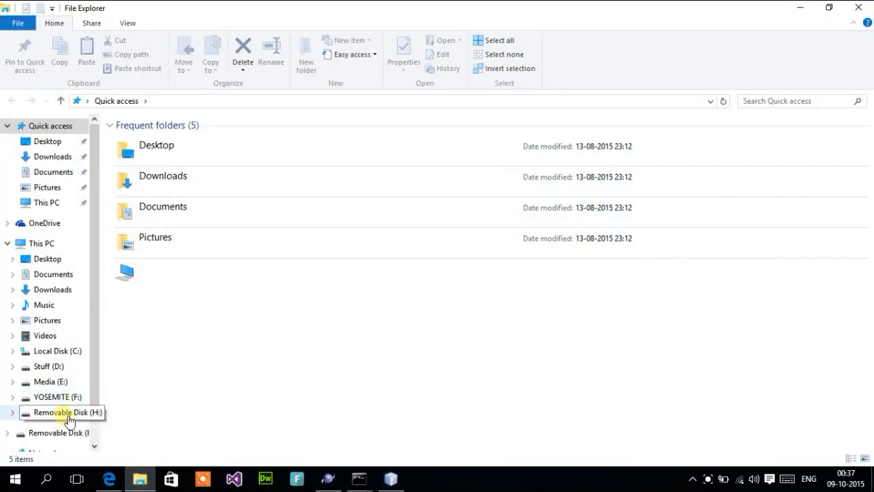
{"action": "left_click", "coordinate": [55, 412]}
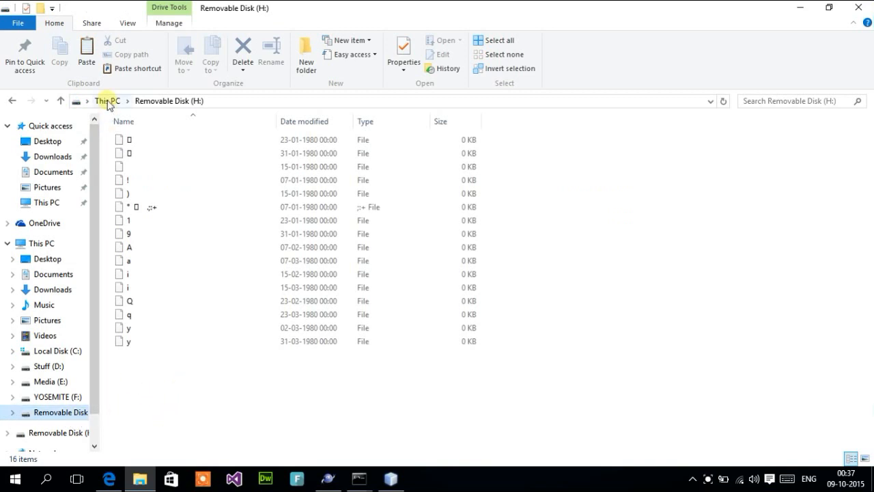
{"action": "left_click", "coordinate": [107, 101]}
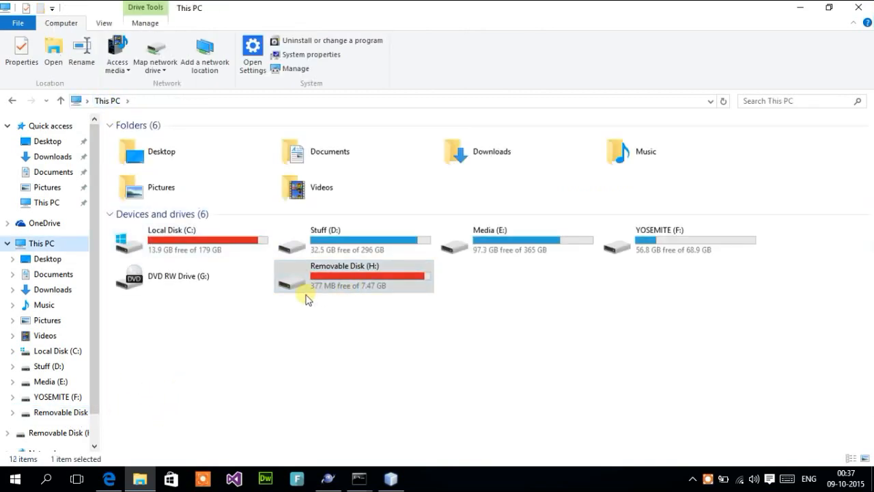
{"action": "mouse_move", "coordinate": [541, 306]}
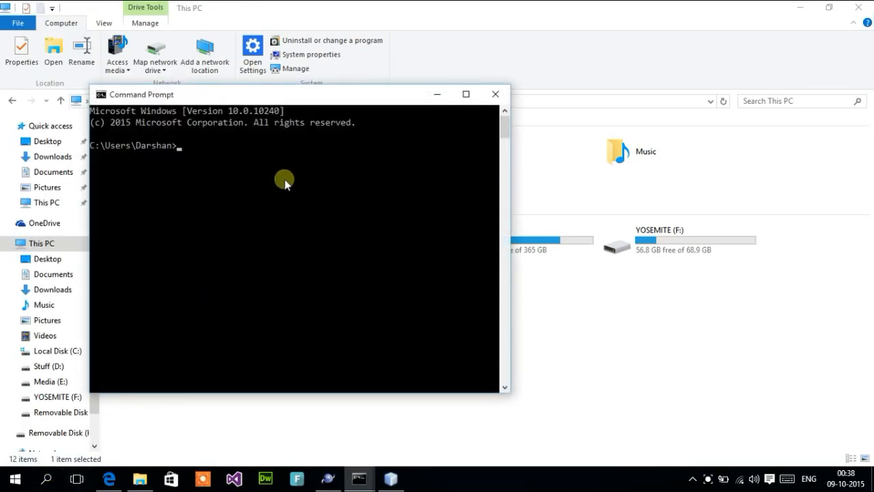
Step: Run attrib -h -s -r /s /d h:\*.* to unhide every file on drive H:
{"action": "type", "text": "at"}
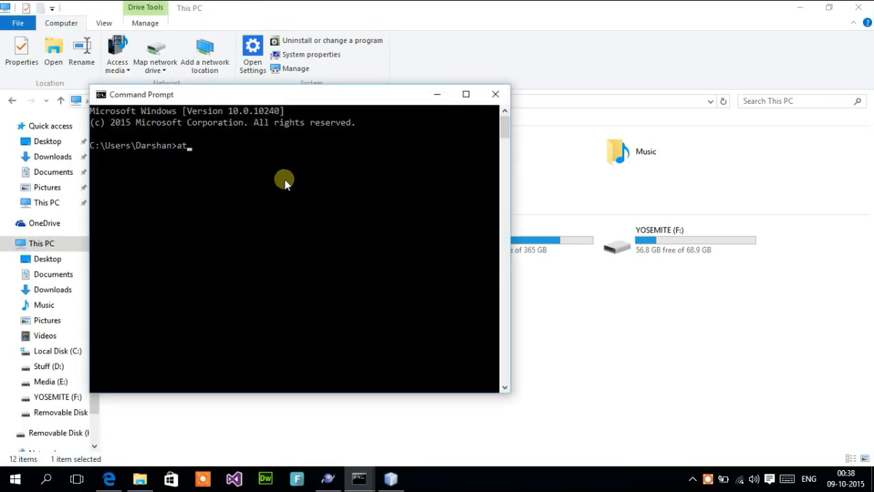
{"action": "type", "text": "trib"}
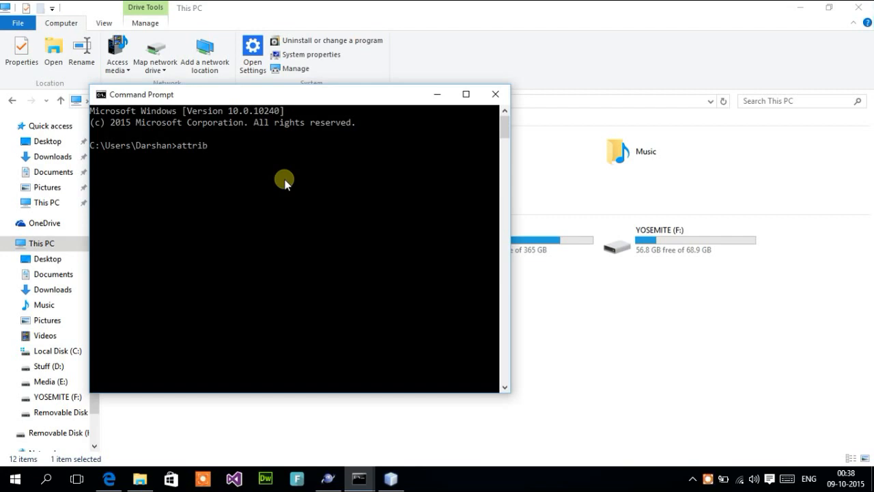
{"action": "type", "text": "-h -s -r"}
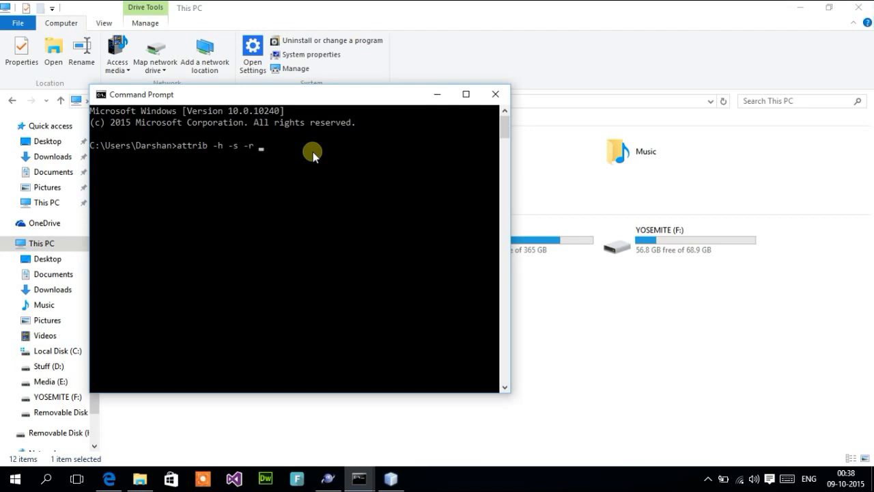
{"action": "type", "text": "\\"}
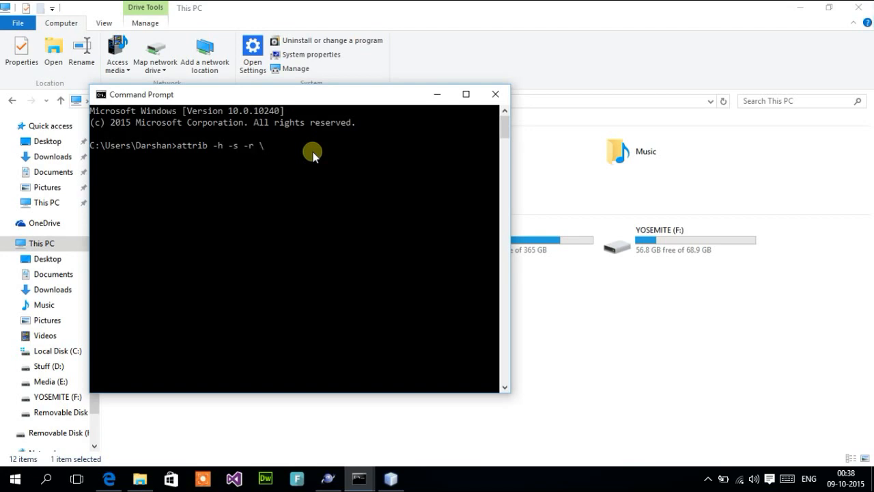
{"action": "type", "text": "/s /d"}
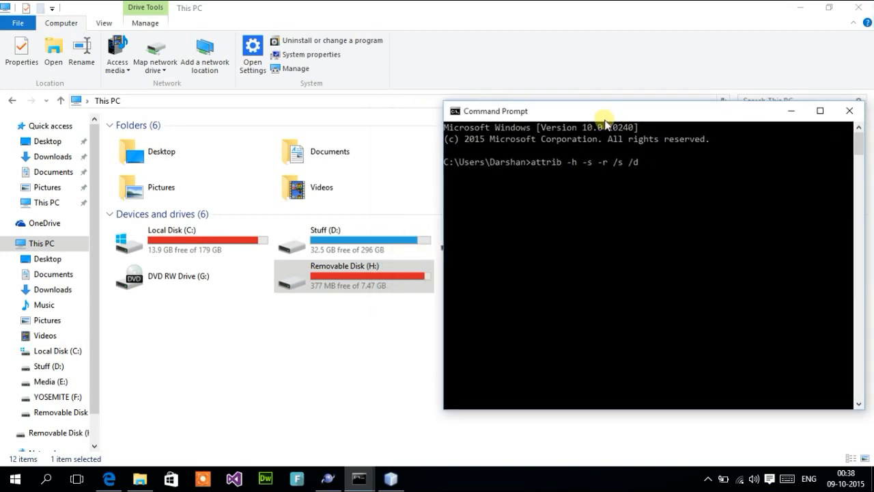
{"action": "mouse_move", "coordinate": [726, 205]}
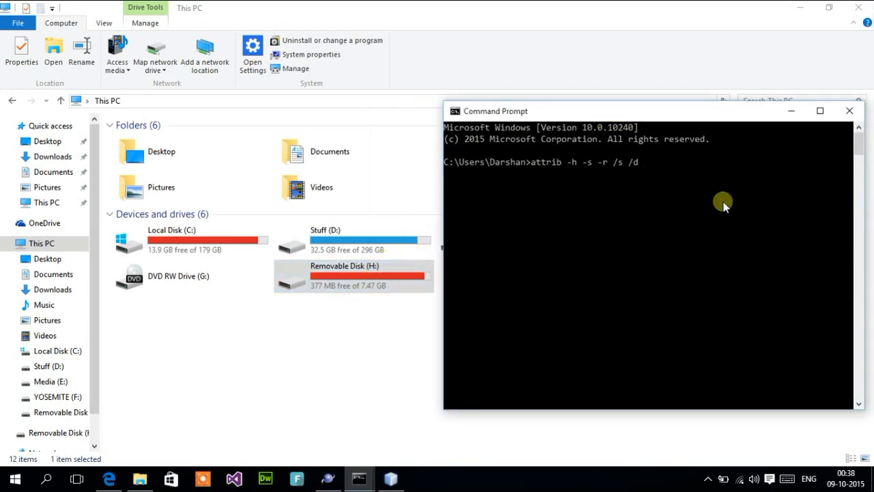
{"action": "type", "text": "h:"}
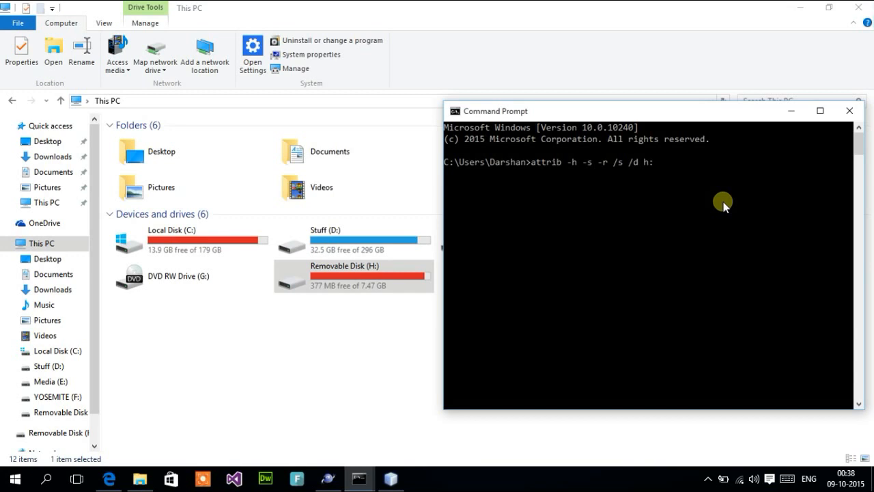
{"action": "type", "text": "\\*."}
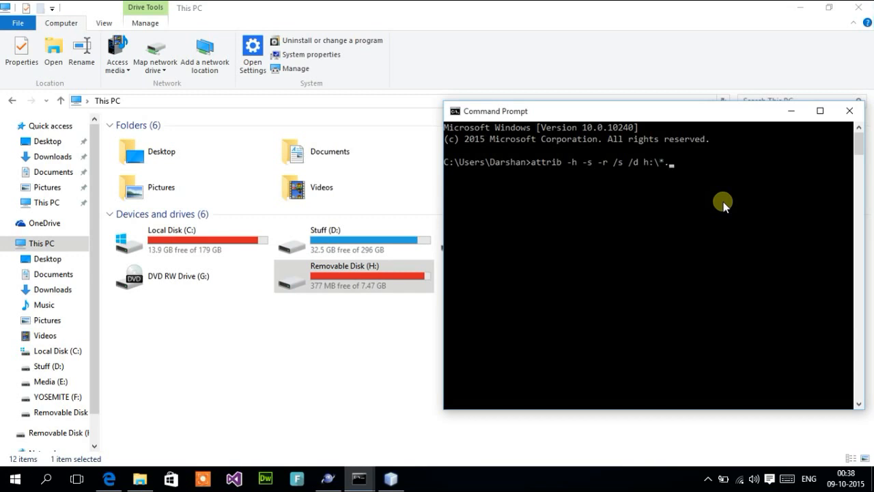
{"action": "type", "text": "*"}
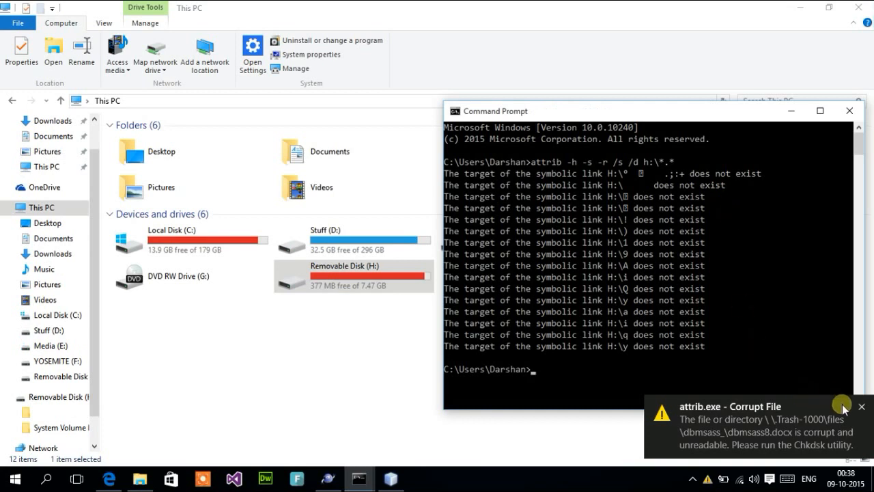
{"action": "mouse_move", "coordinate": [866, 409]}
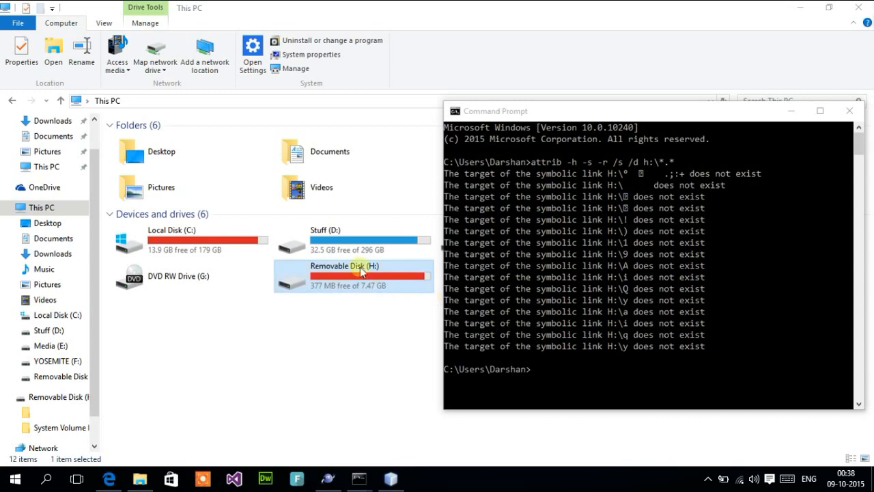
Step: Browse removable disk H: to see the recovered folders and videos listed with real sizes
{"action": "double_click", "coordinate": [358, 272]}
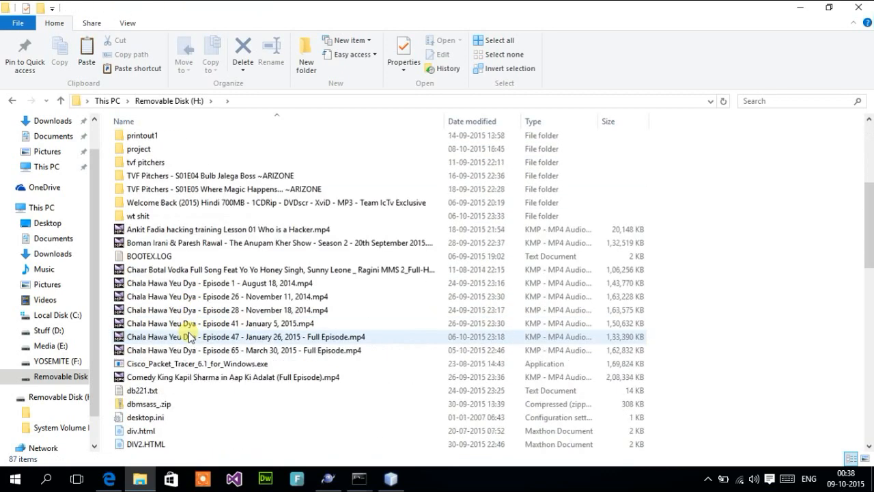
{"action": "scroll", "scroll_direction": "down", "scroll_amount": 3}
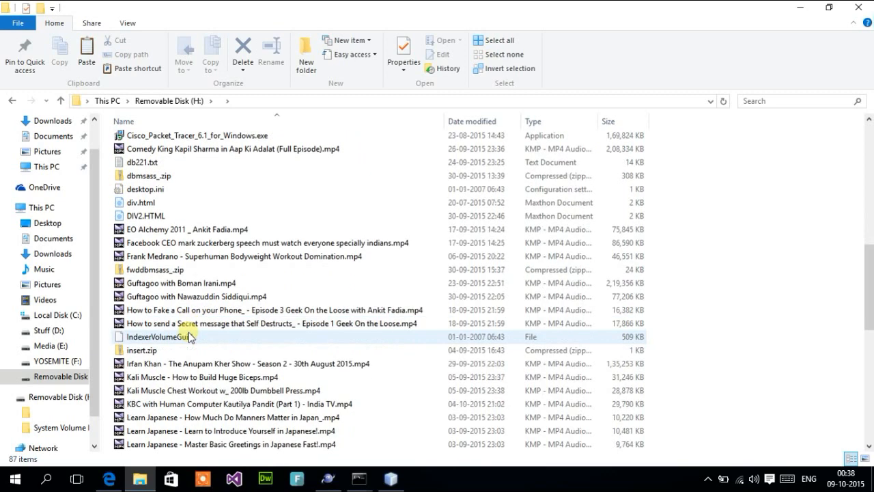
{"action": "scroll", "scroll_direction": "down", "scroll_amount": 3}
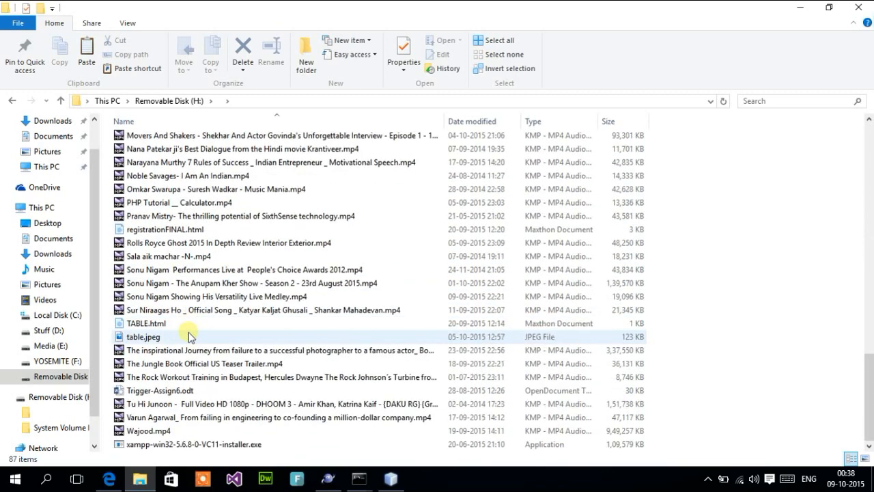